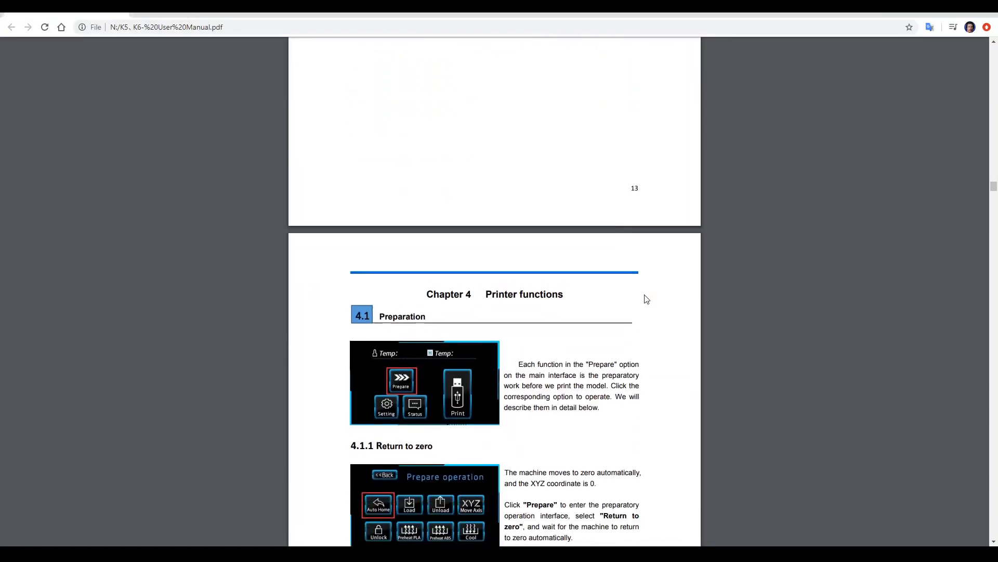
Scroll the K5 manual down to Chapter 4 Printer functions, section 4.1 Preparation
scroll("down", 3)
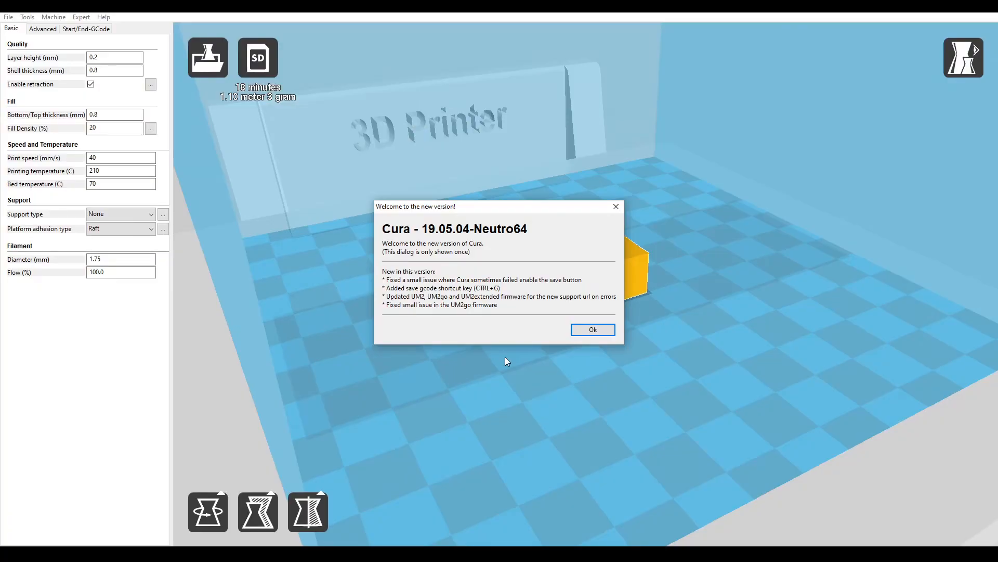
Dismiss the new-version notice, confirm the K5/K6 machine, and enter 10 as Printing temperature
left_click(592, 329)
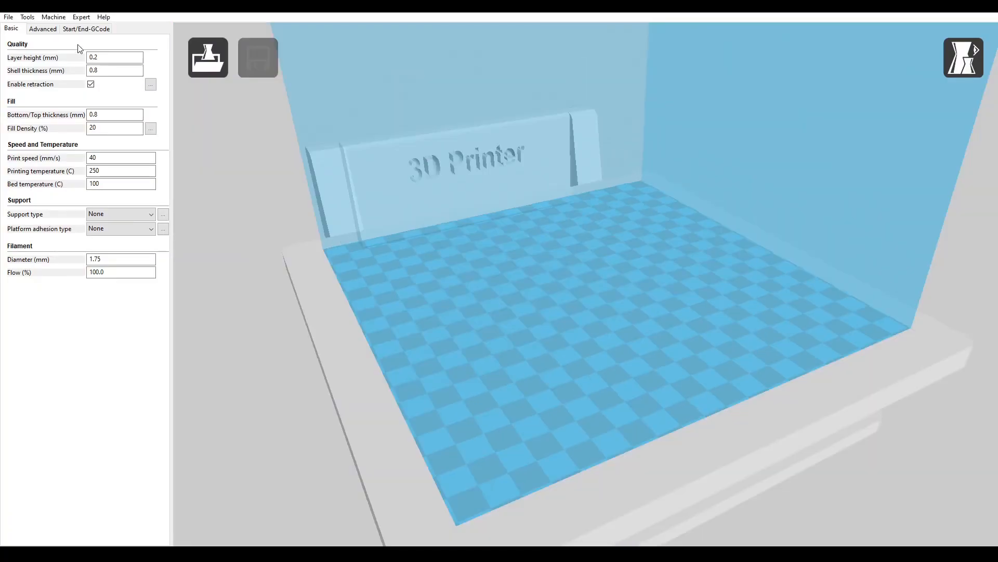
left_click(53, 17)
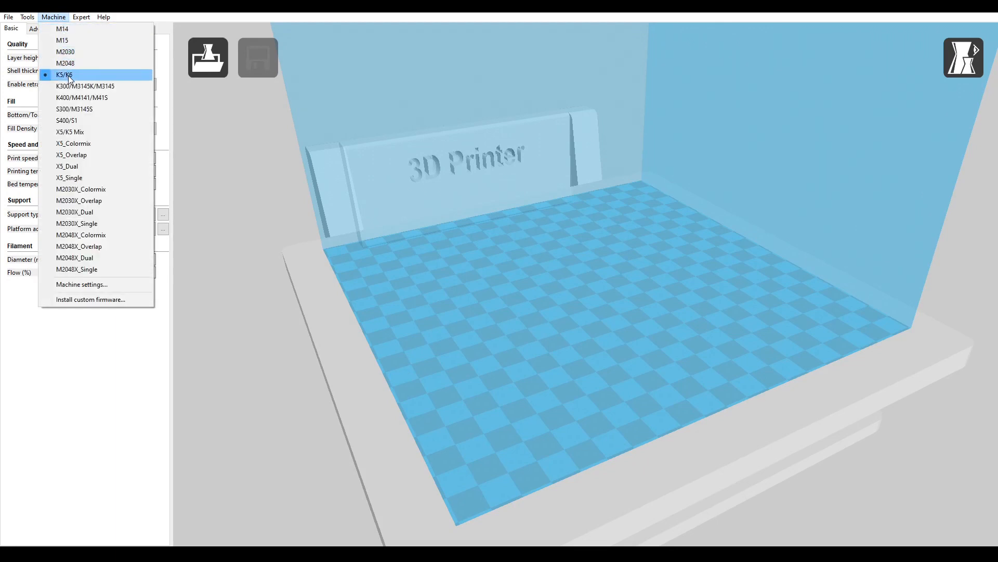
mouse_move(89, 307)
type("2")
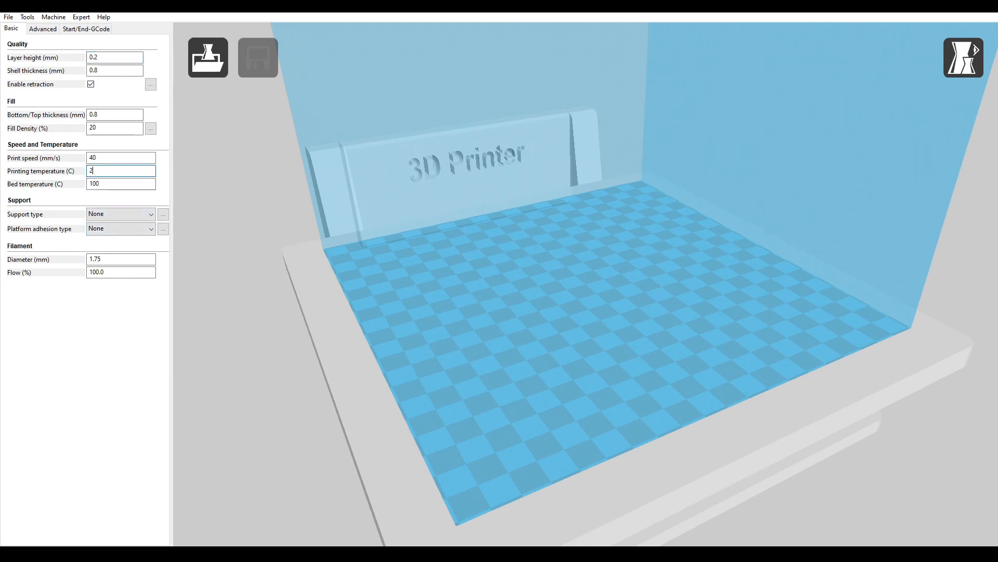
type("10")
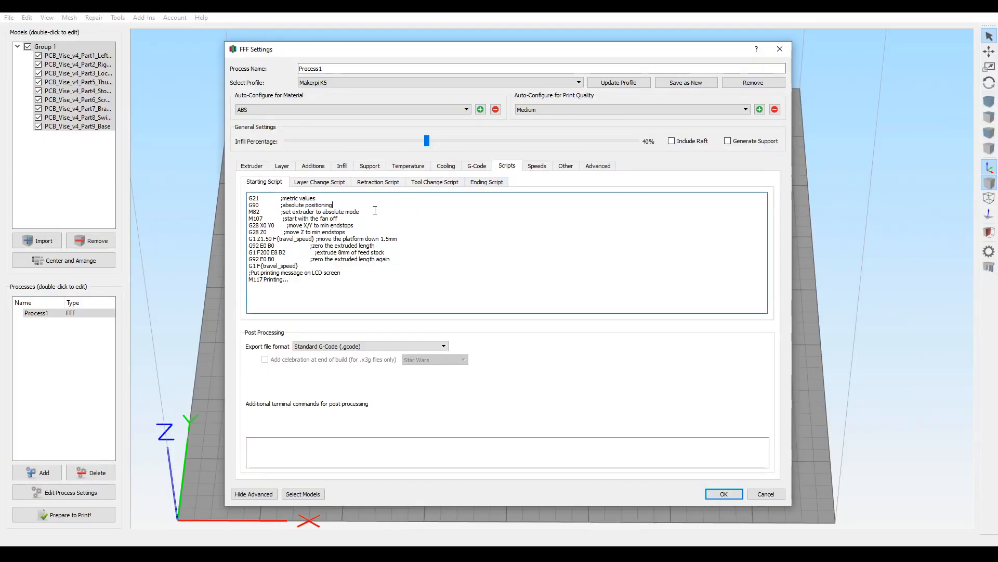
mouse_move(402, 186)
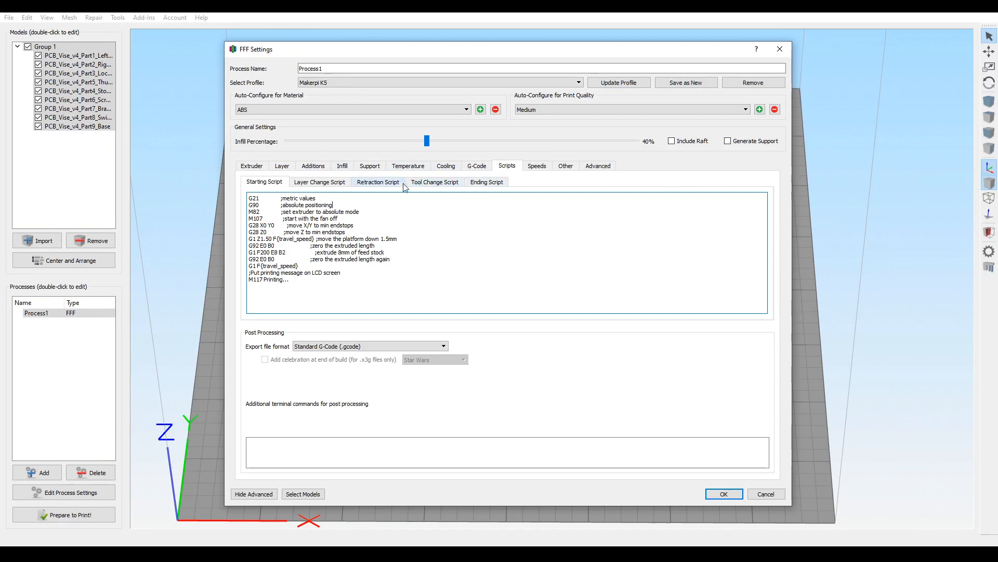